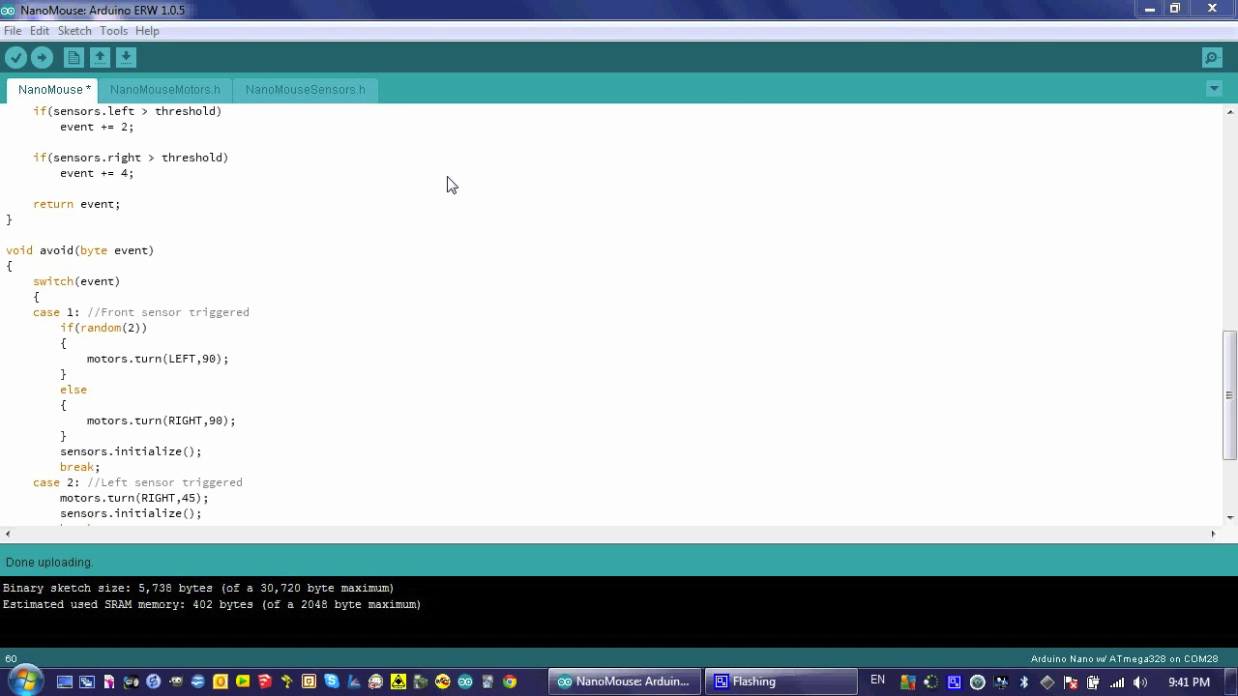
mouse_move(219, 369)
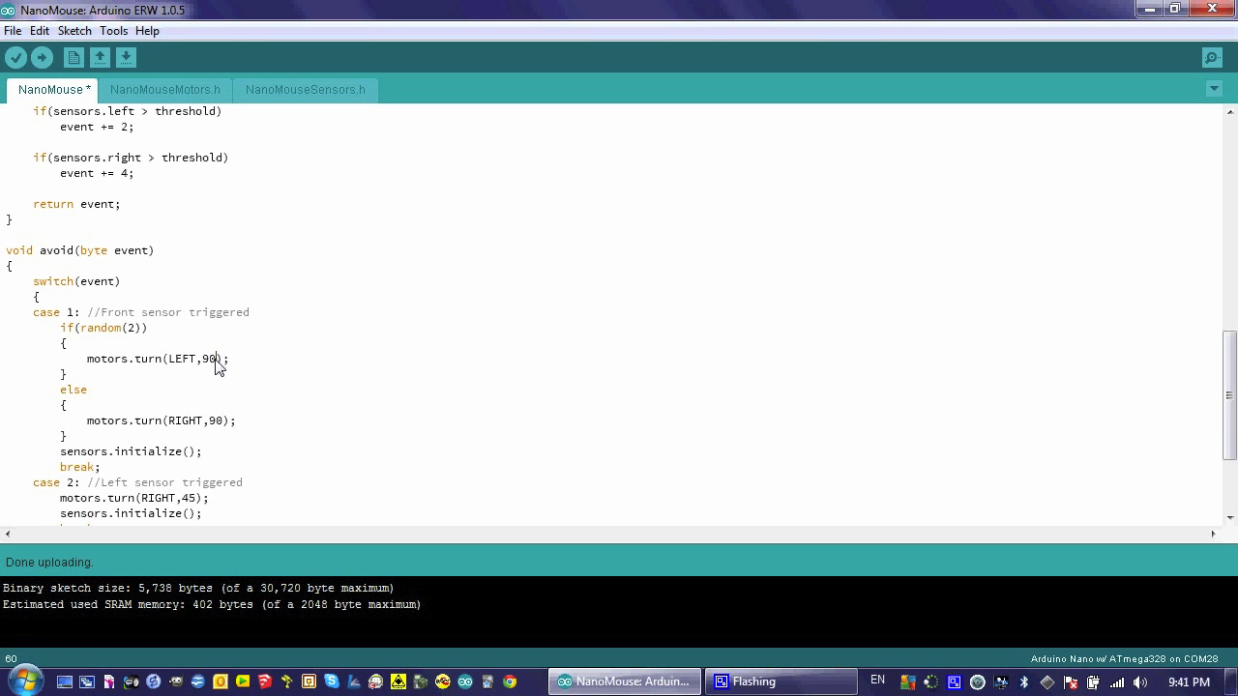
Replace the fixed 90 in motors.turn(LEFT,90) with random(90,181)
key(Backspace)
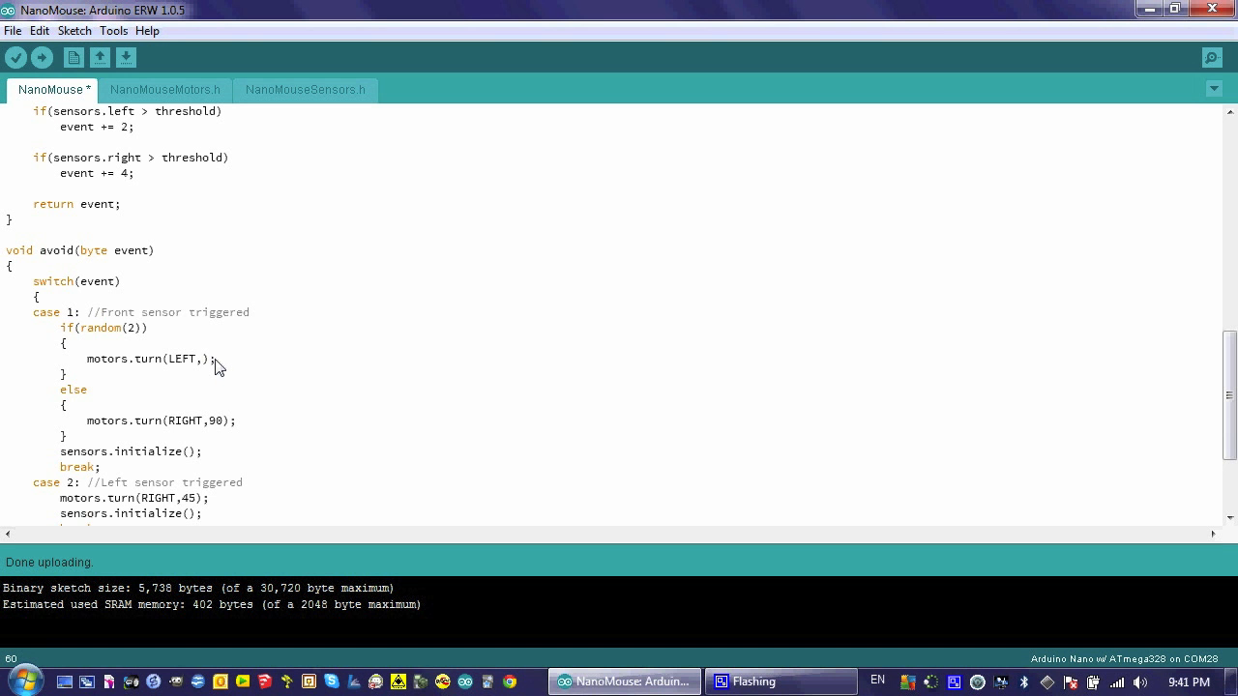
text(random)
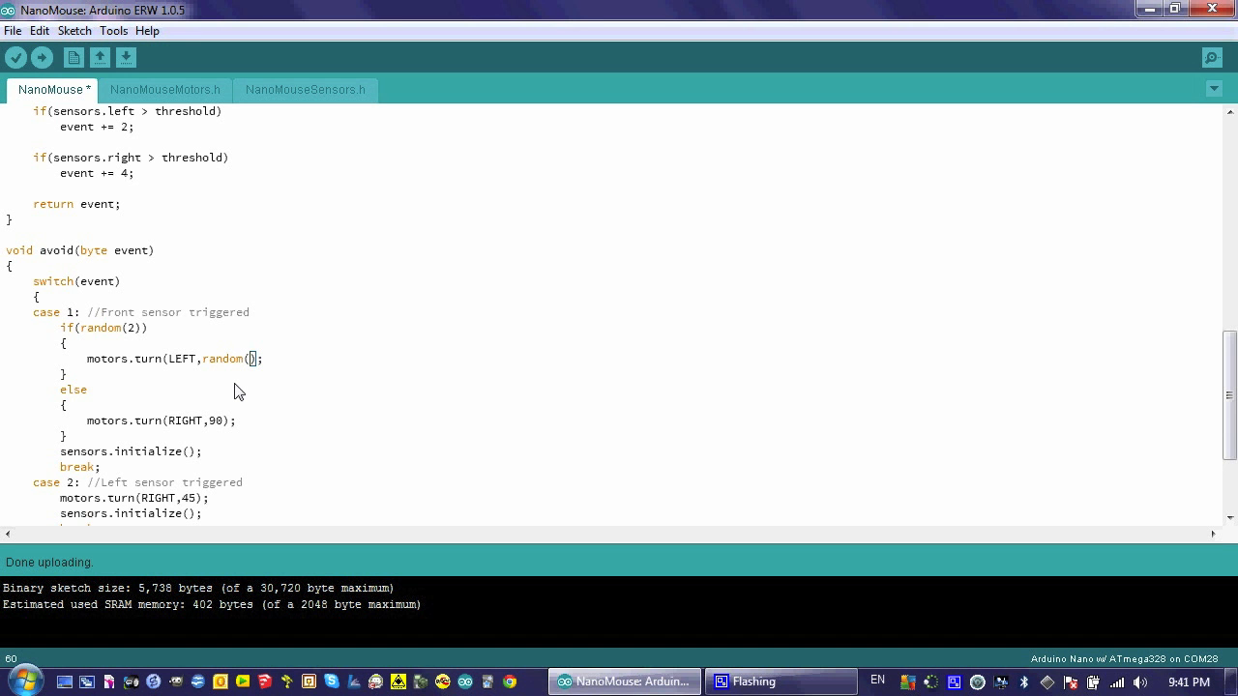
text(())
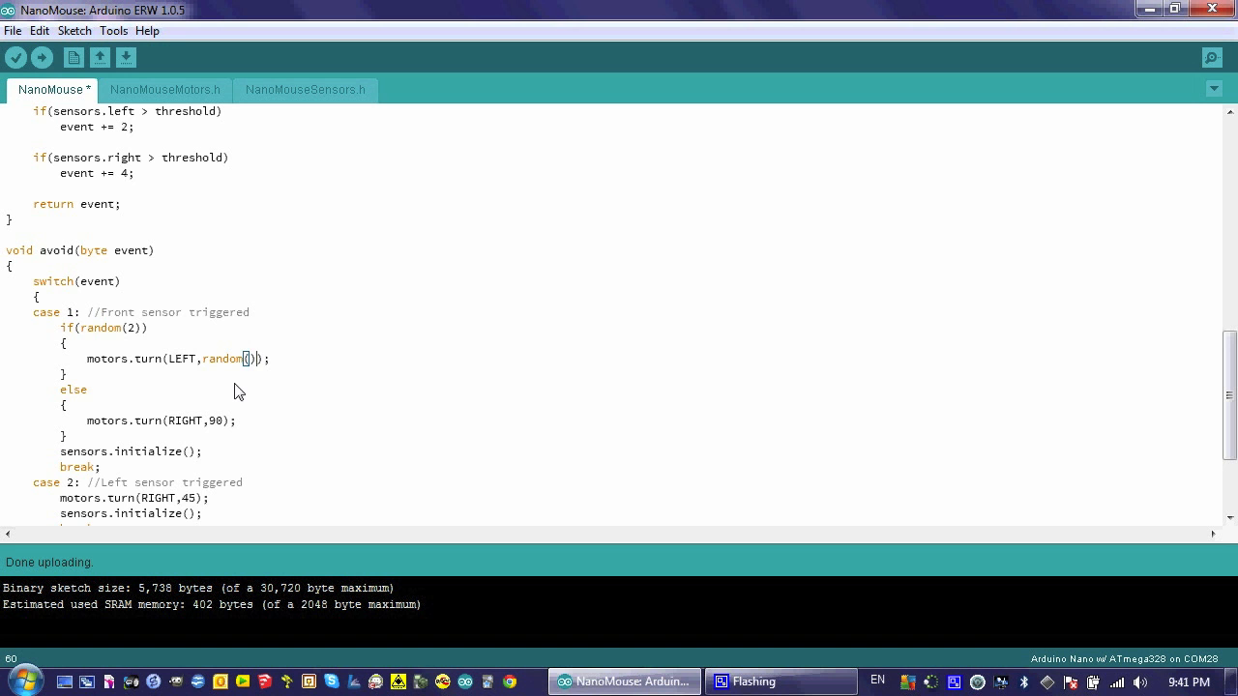
mouse_move(225, 377)
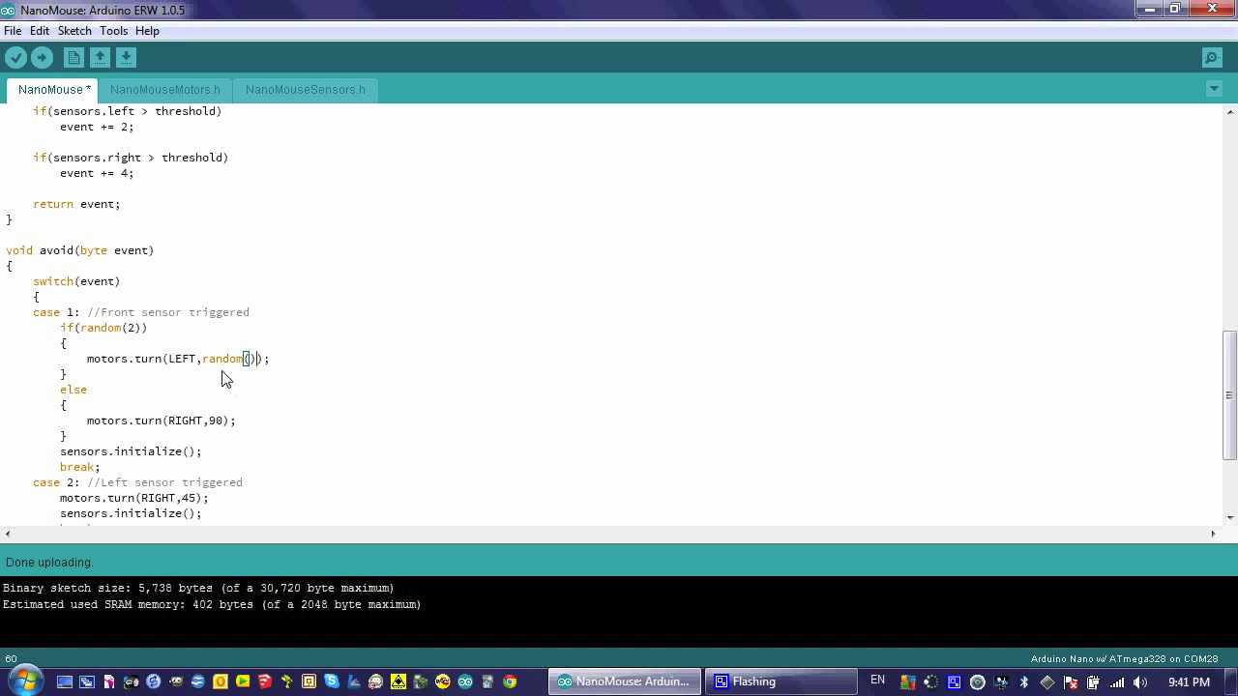
mouse_move(135, 342)
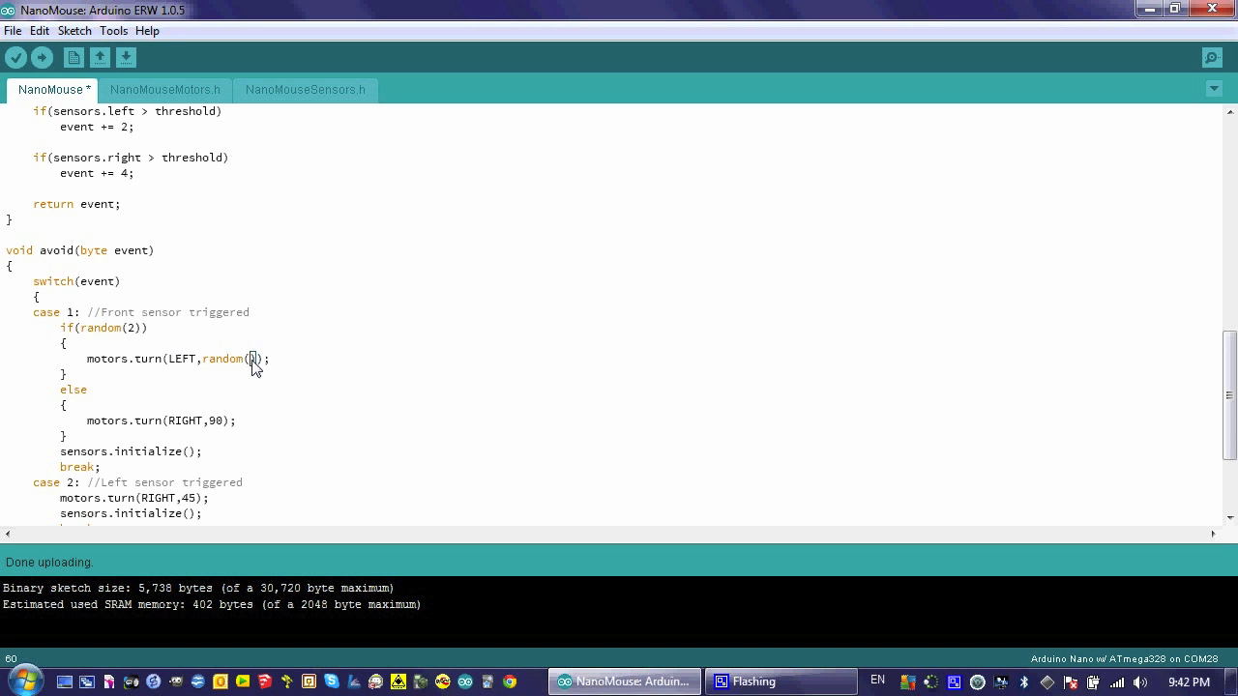
text(18)
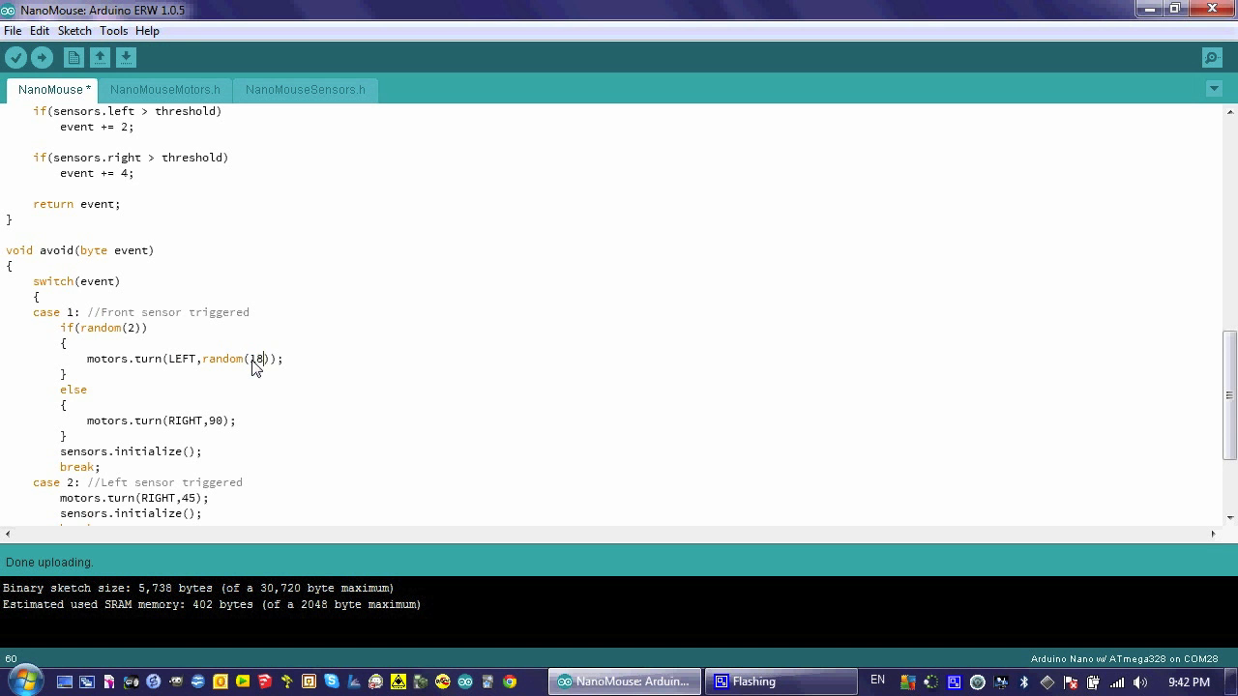
text(1)
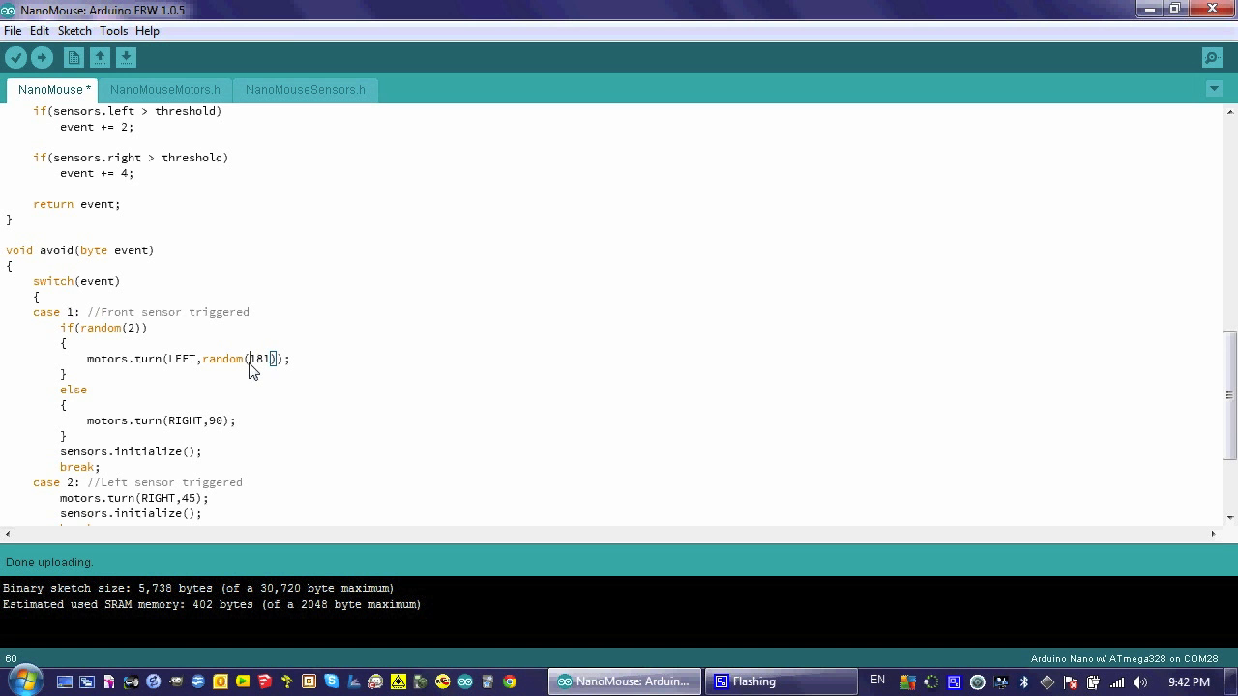
mouse_move(273, 400)
text(90)
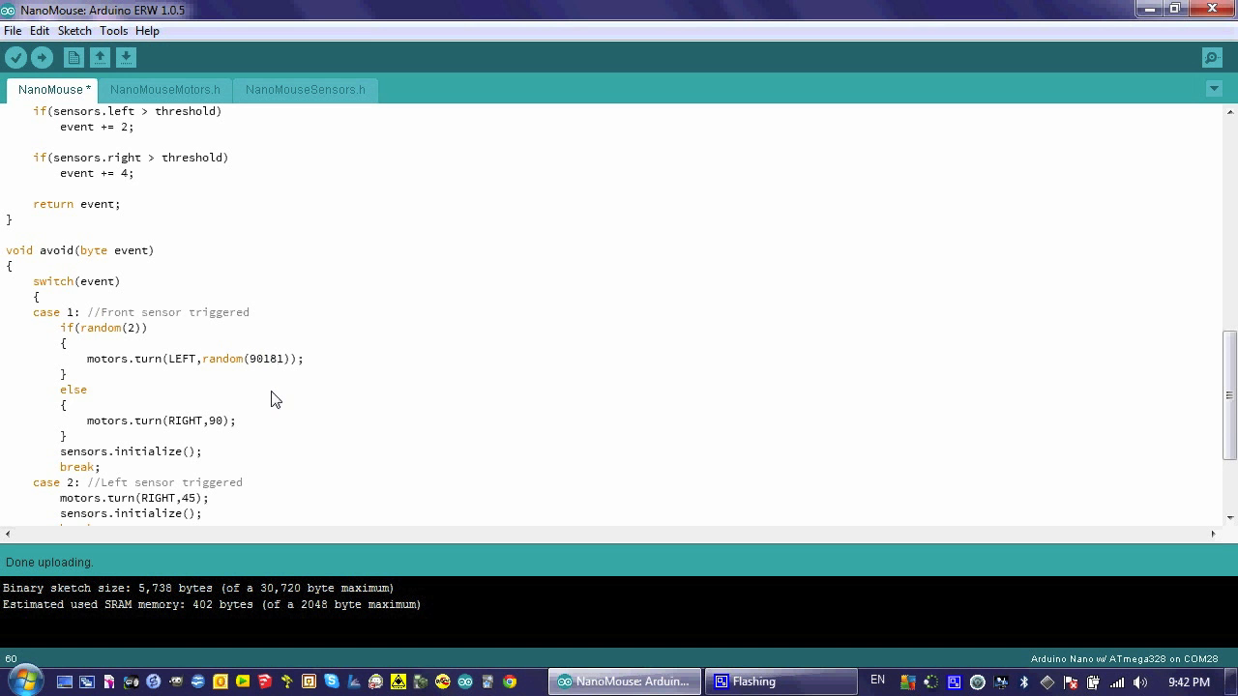
text(,)
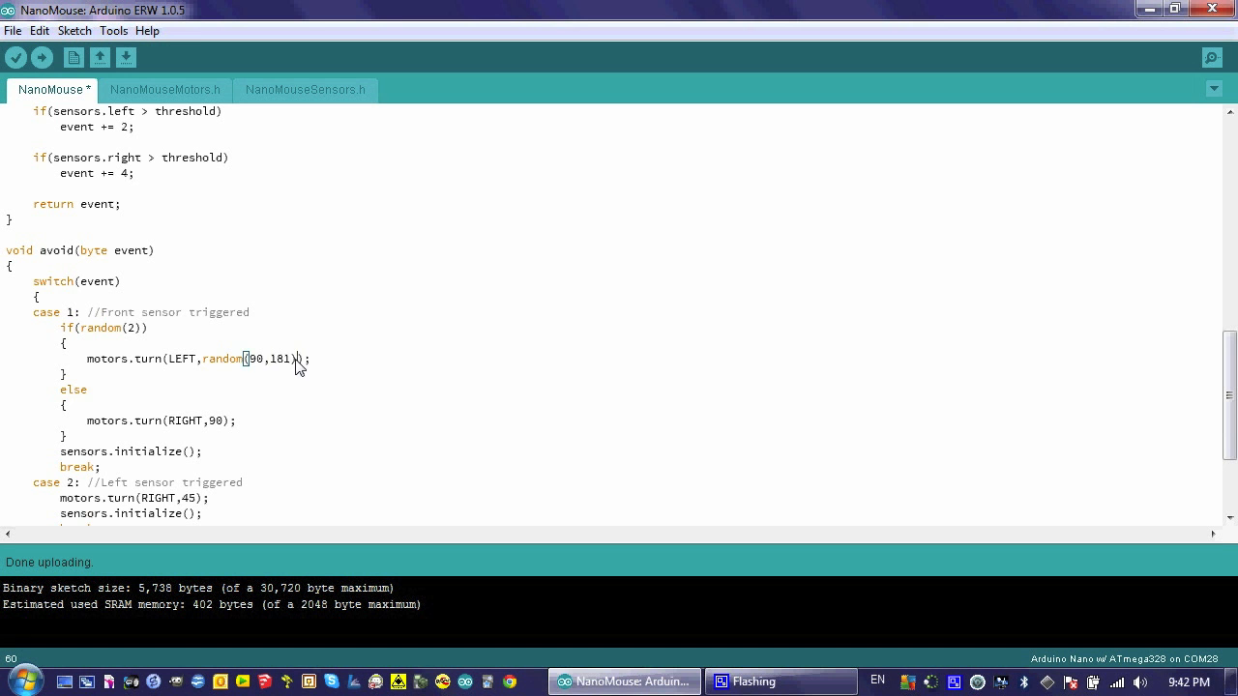
Select the new random(90,181) call in the left turn to check it
double_click(222, 359)
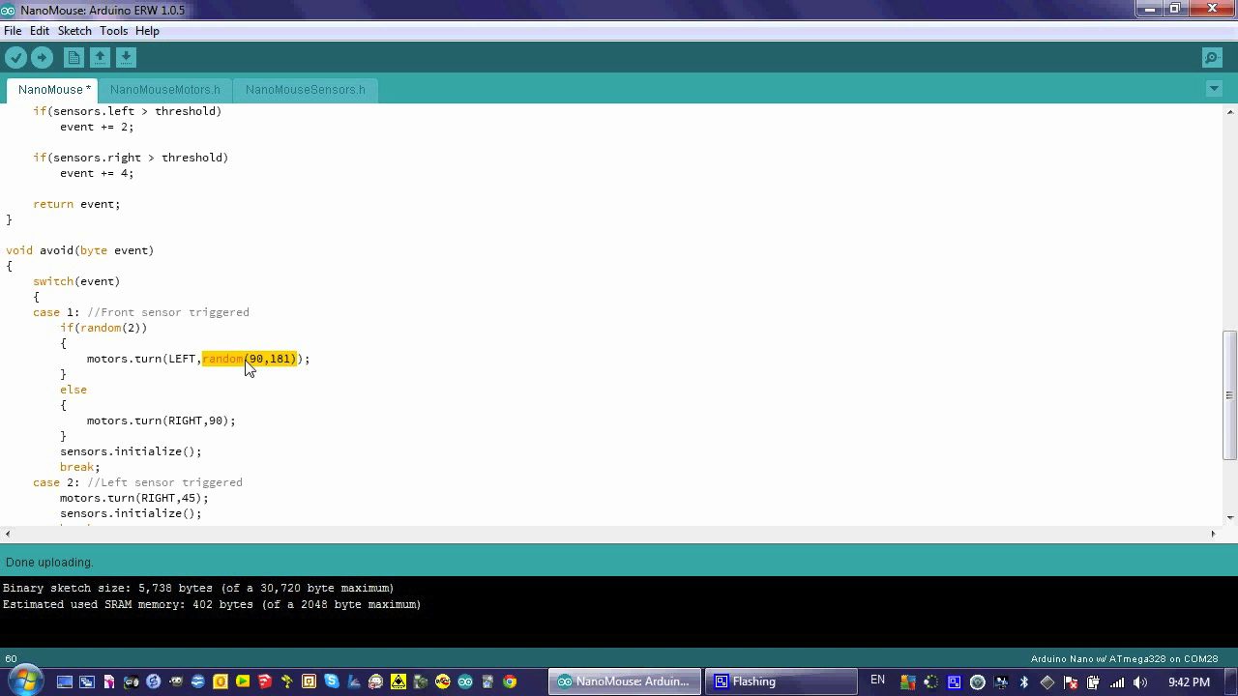
mouse_move(300, 374)
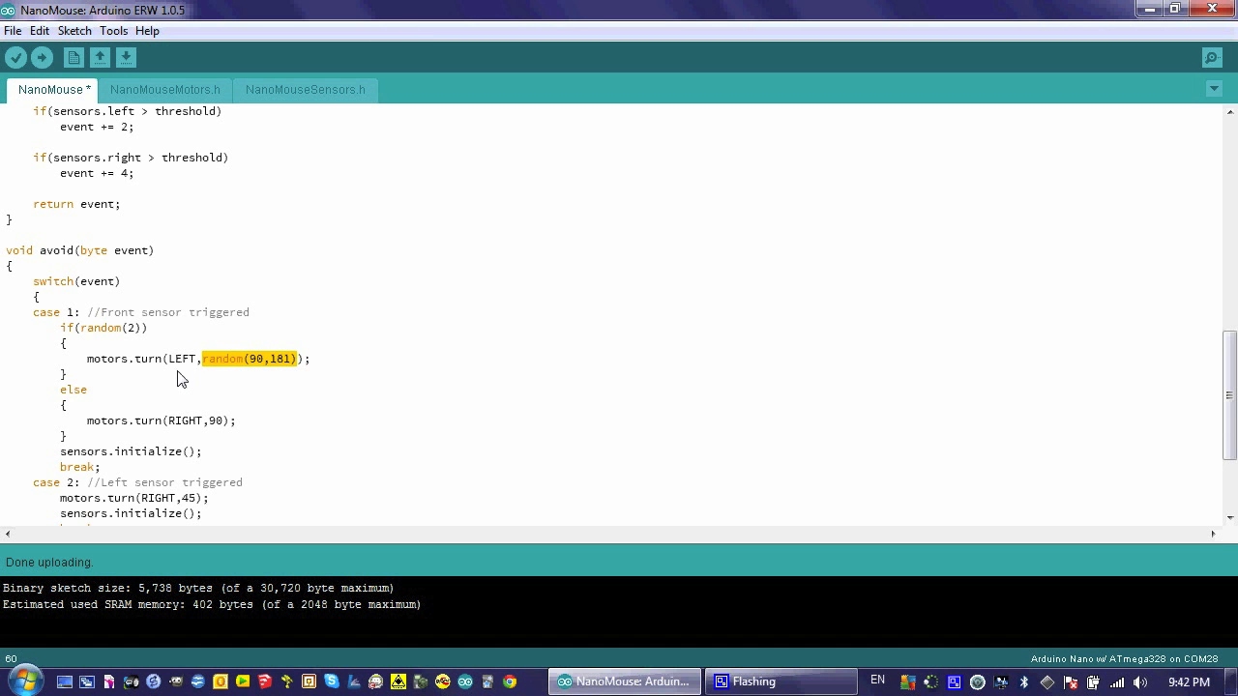
mouse_move(258, 375)
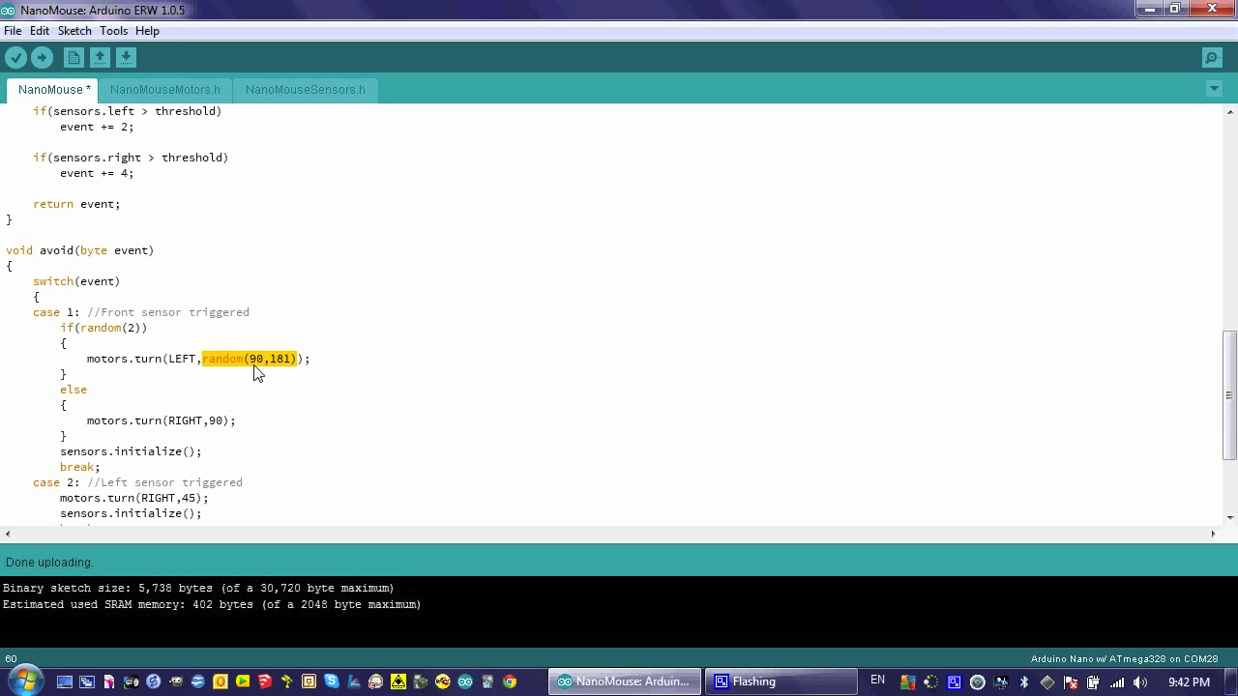
mouse_move(276, 378)
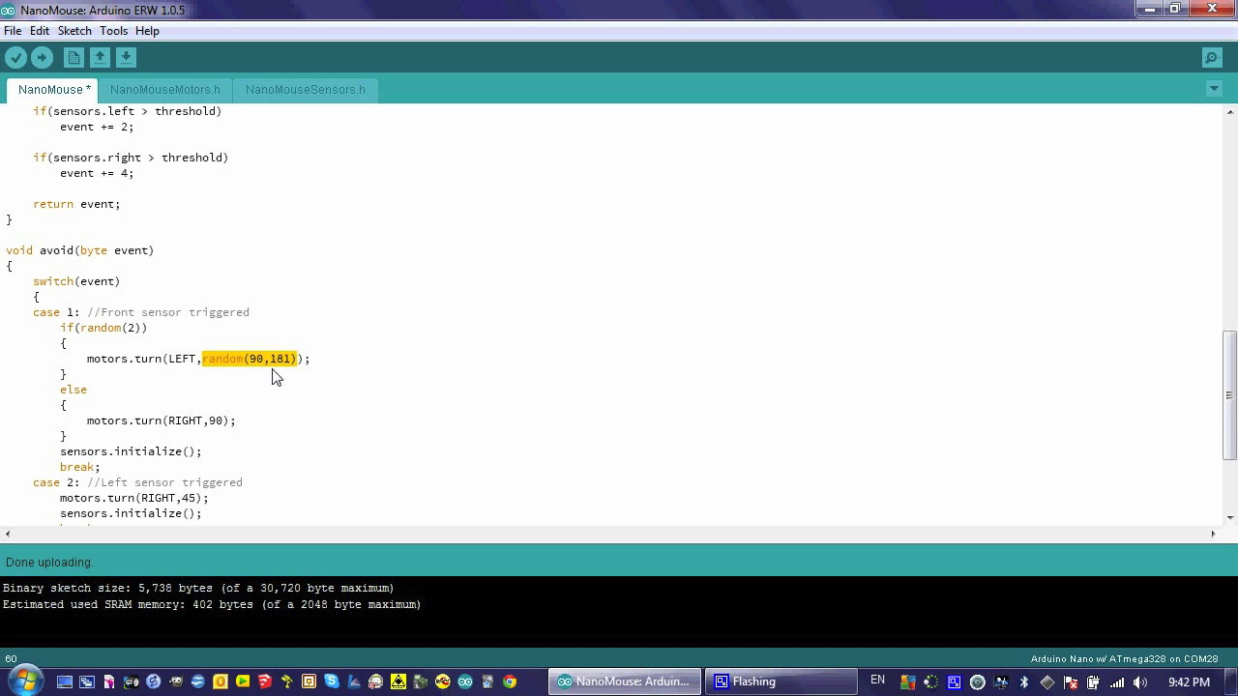
mouse_move(224, 433)
text(r)
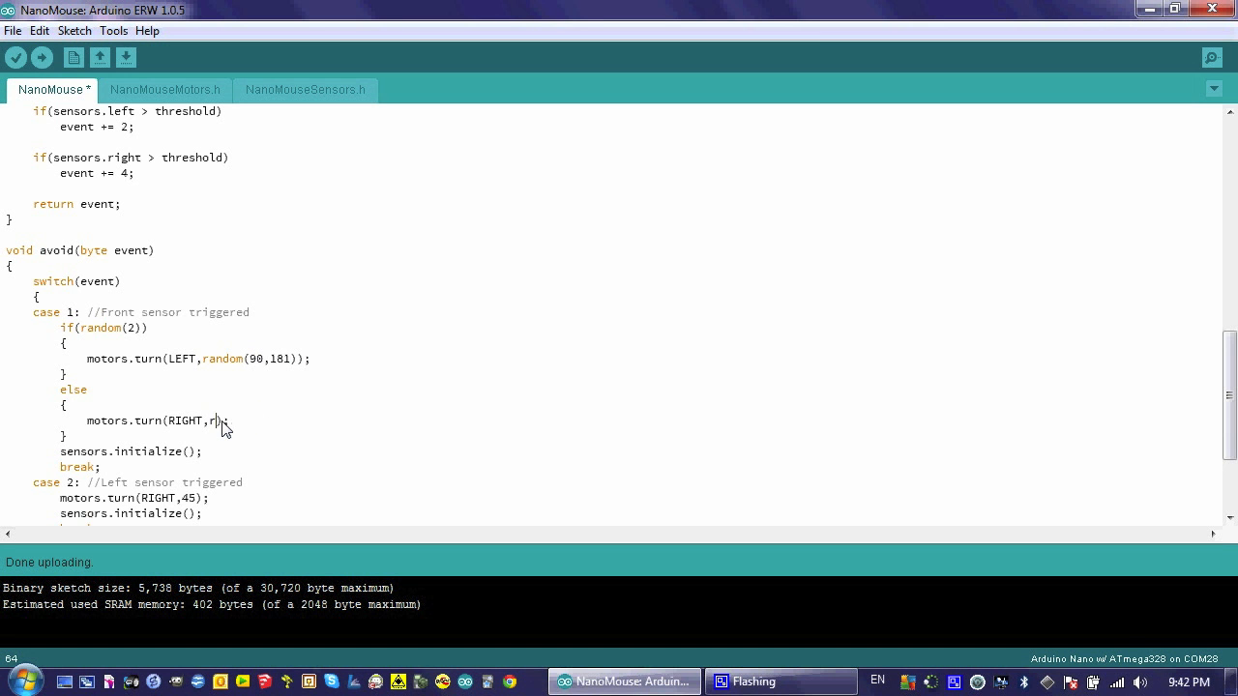
Give the front-sensor right turn a random(90,181) angle and scroll down to cases 2 and 4
text(andom(90,)
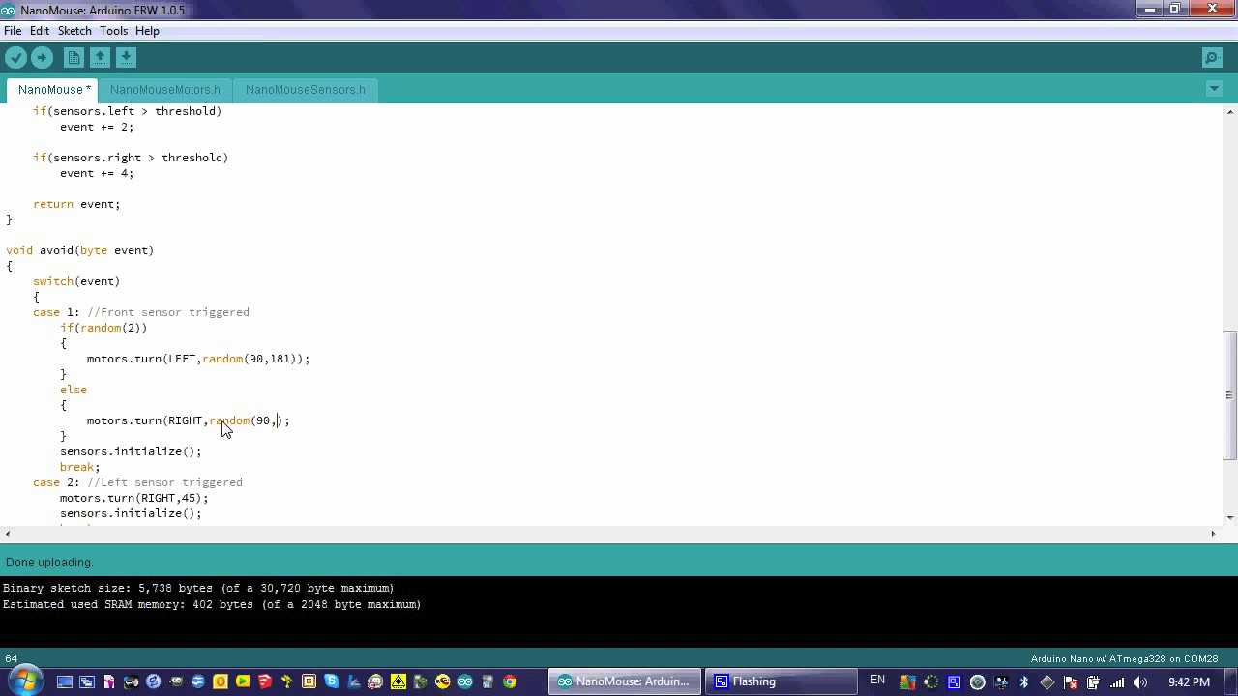
text(181))
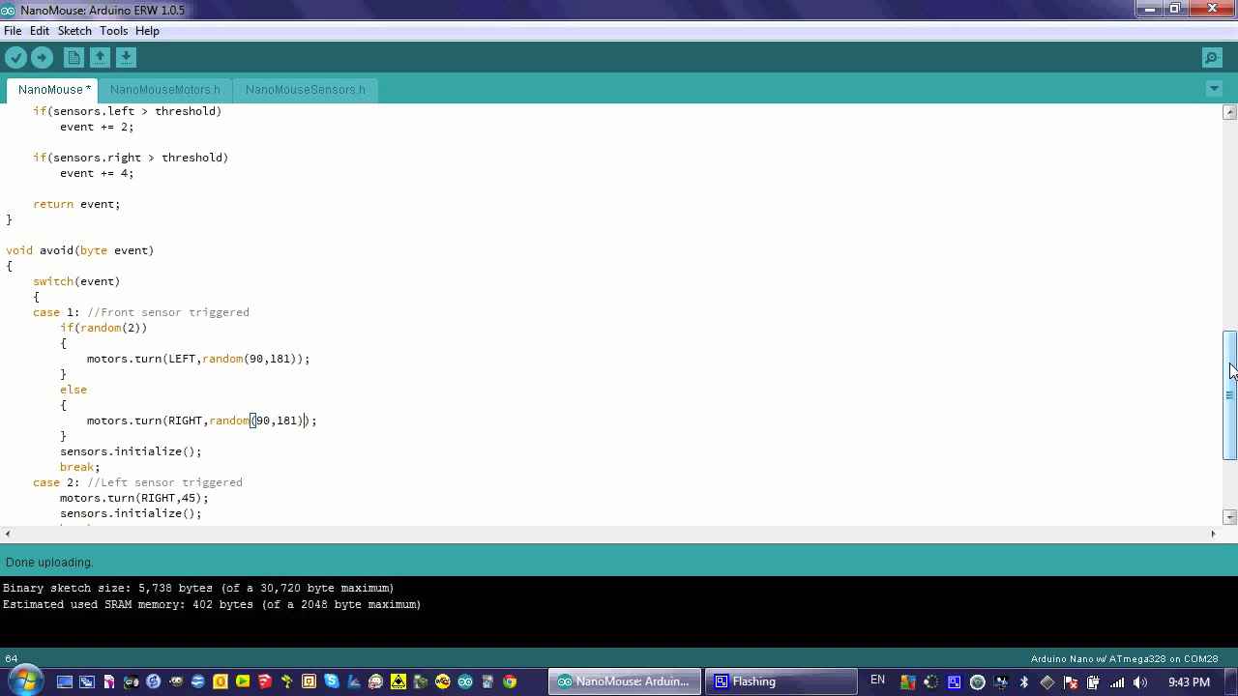
scroll(down, 3)
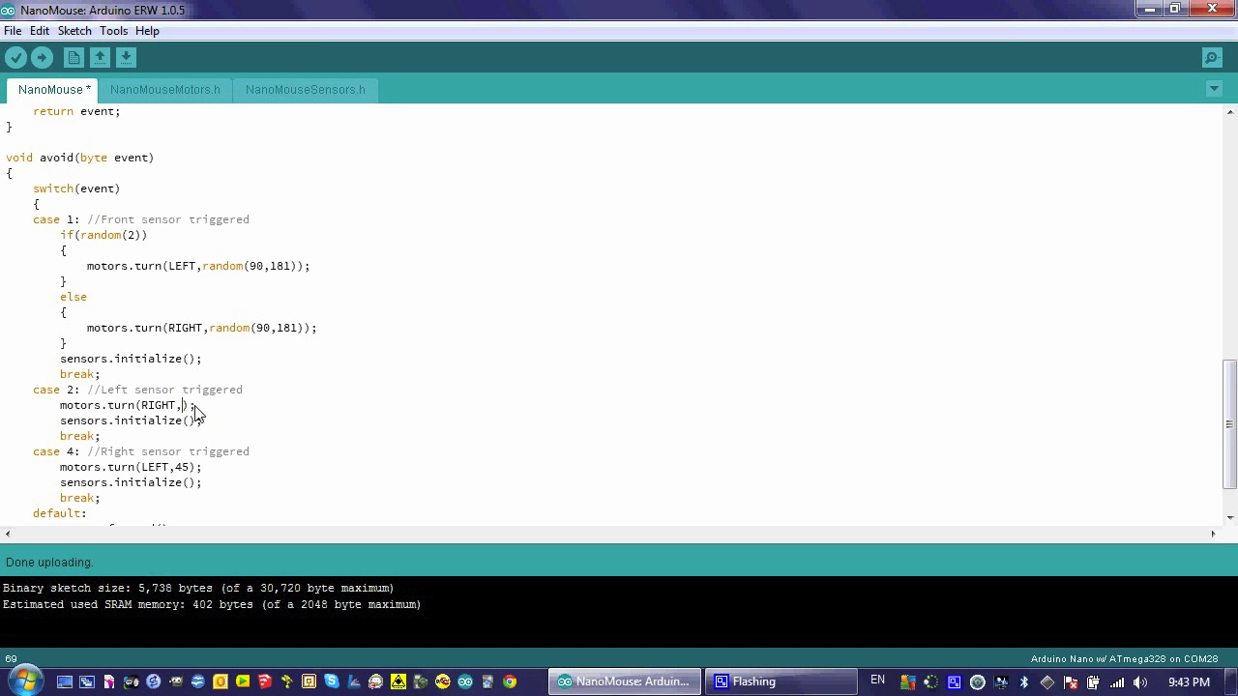
Change both 45-degree side-sensor turns in cases 2 and 4 to random(30,61)
text(random)
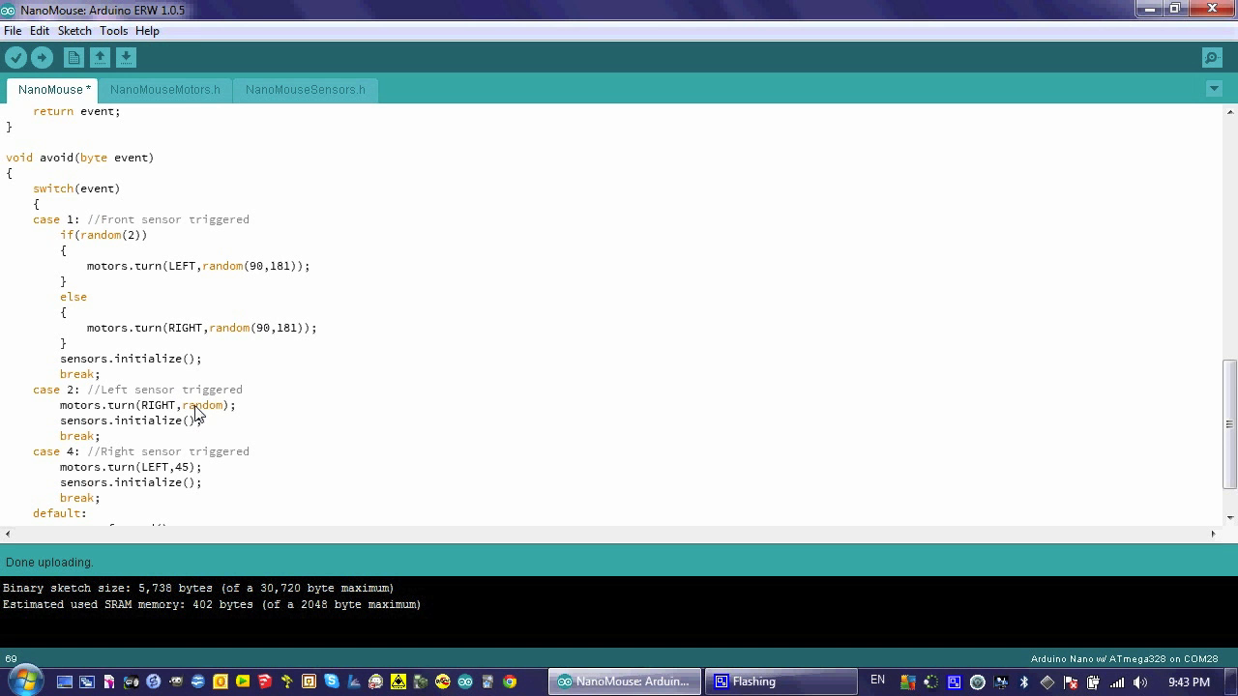
text(30,)
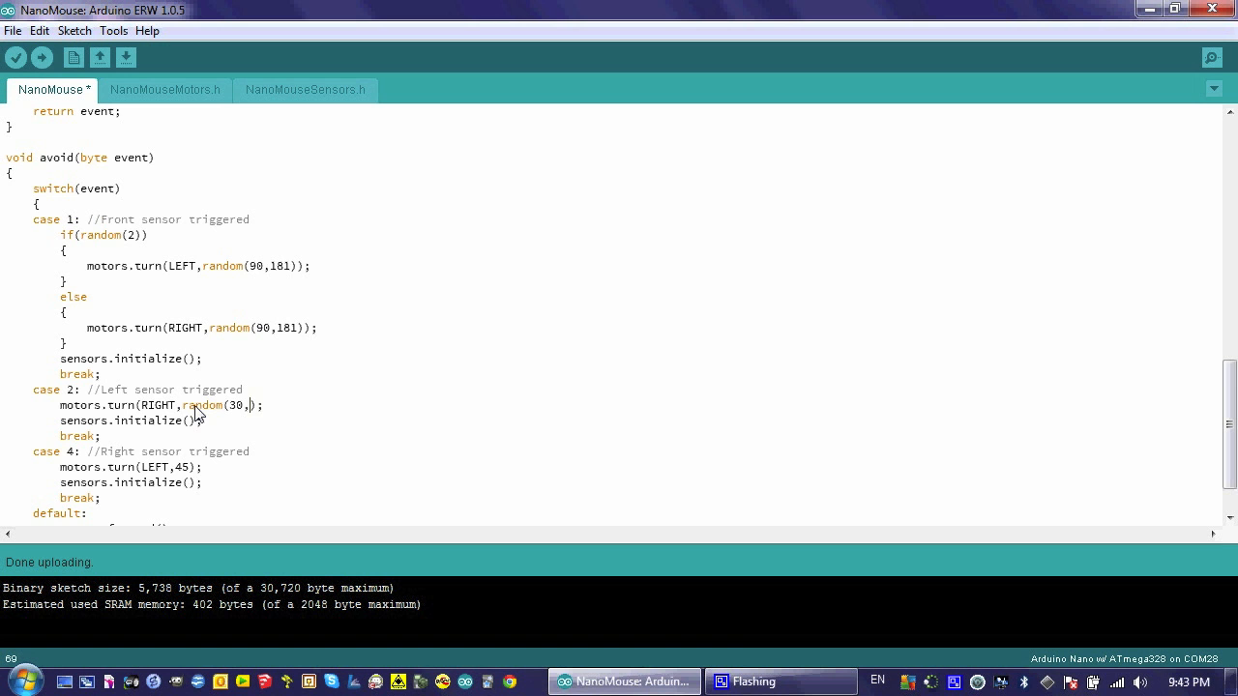
text(61))
click(131, 468)
text(random()
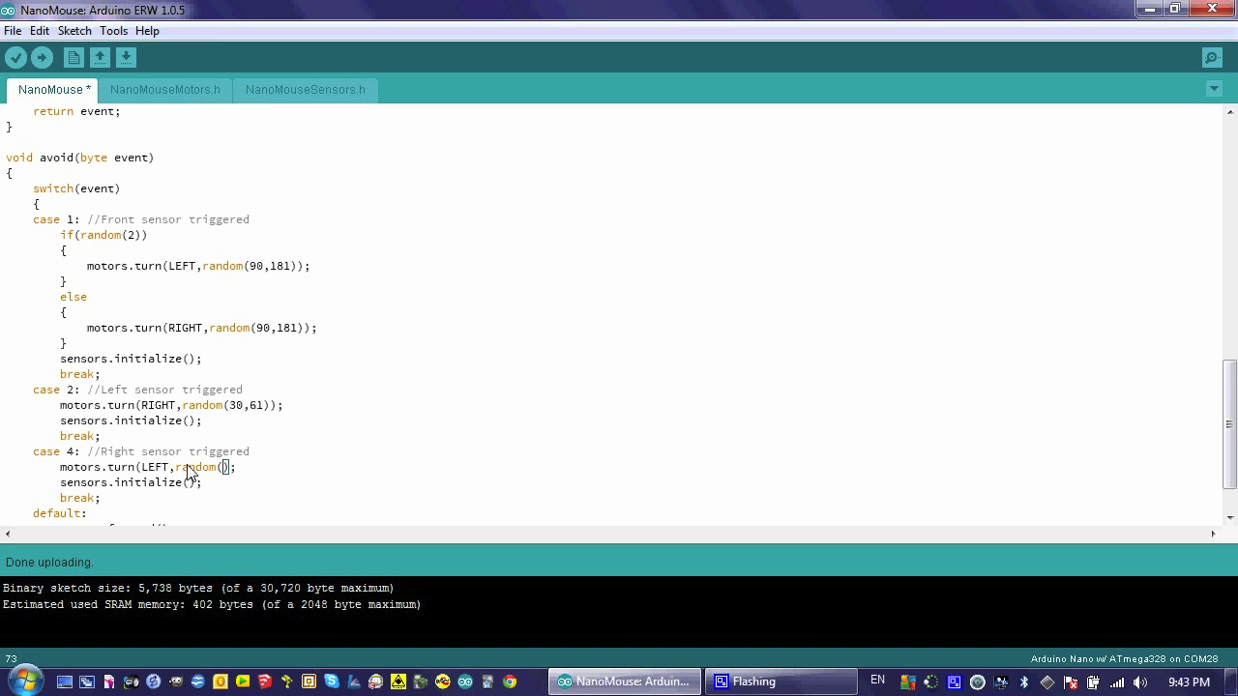
text(30,)
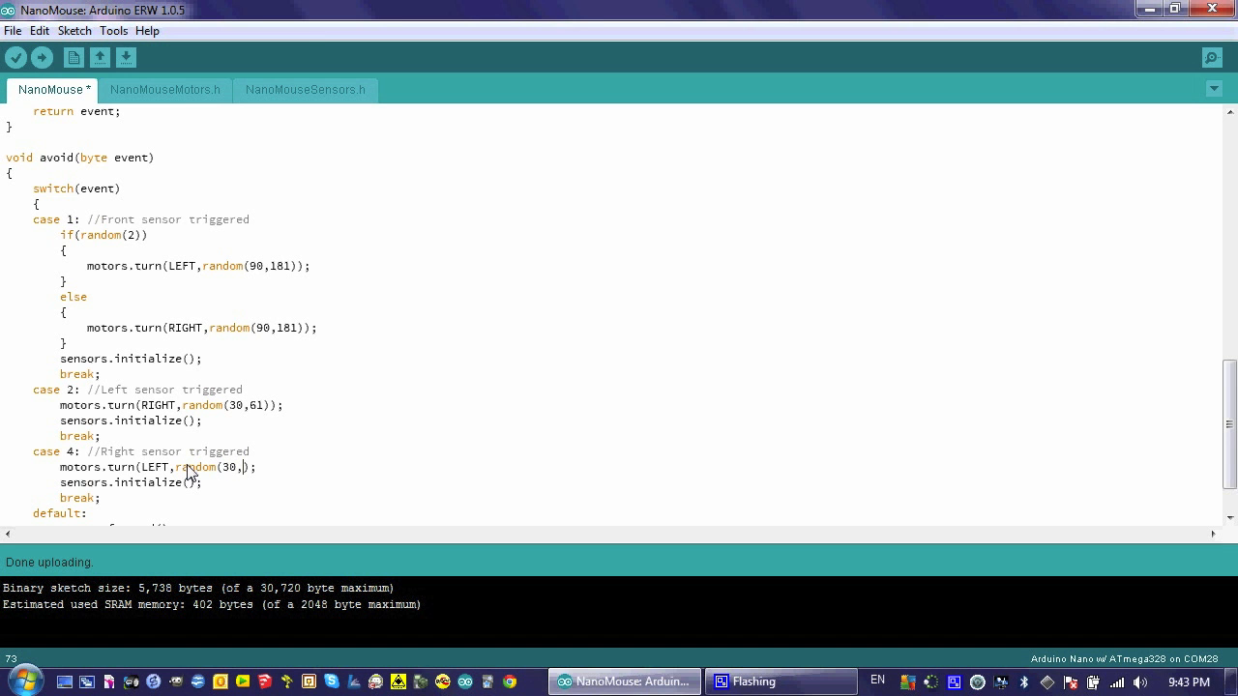
text(61))
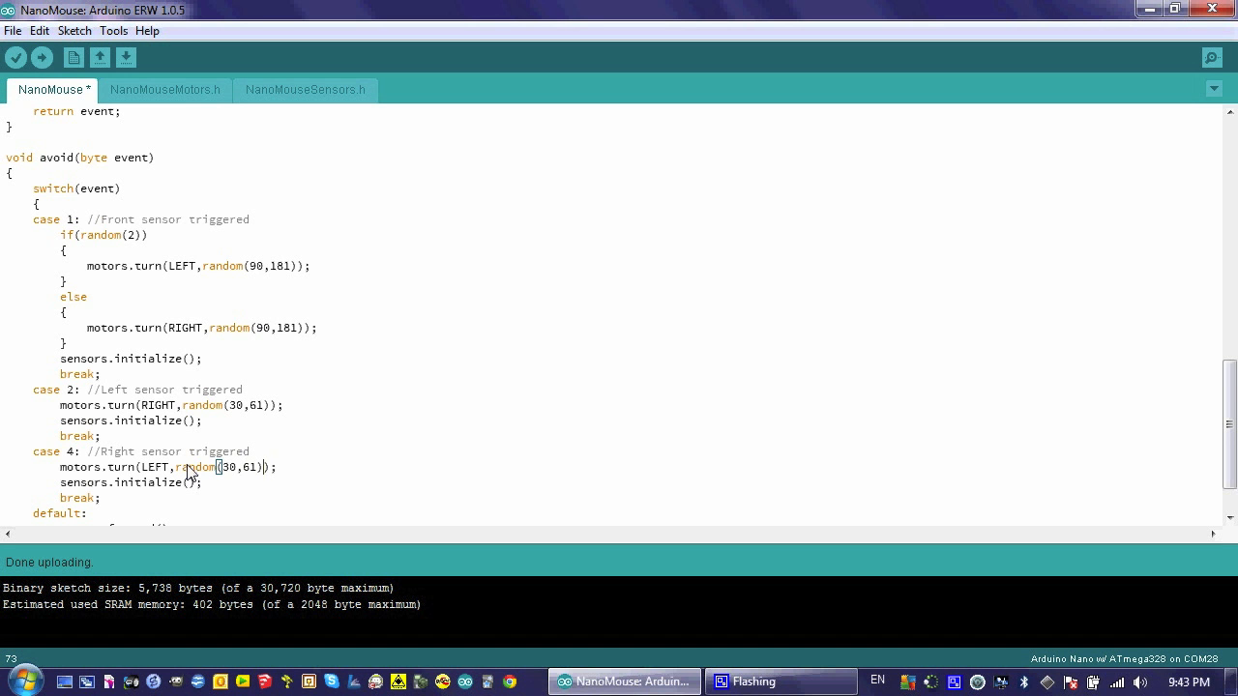
mouse_move(316, 463)
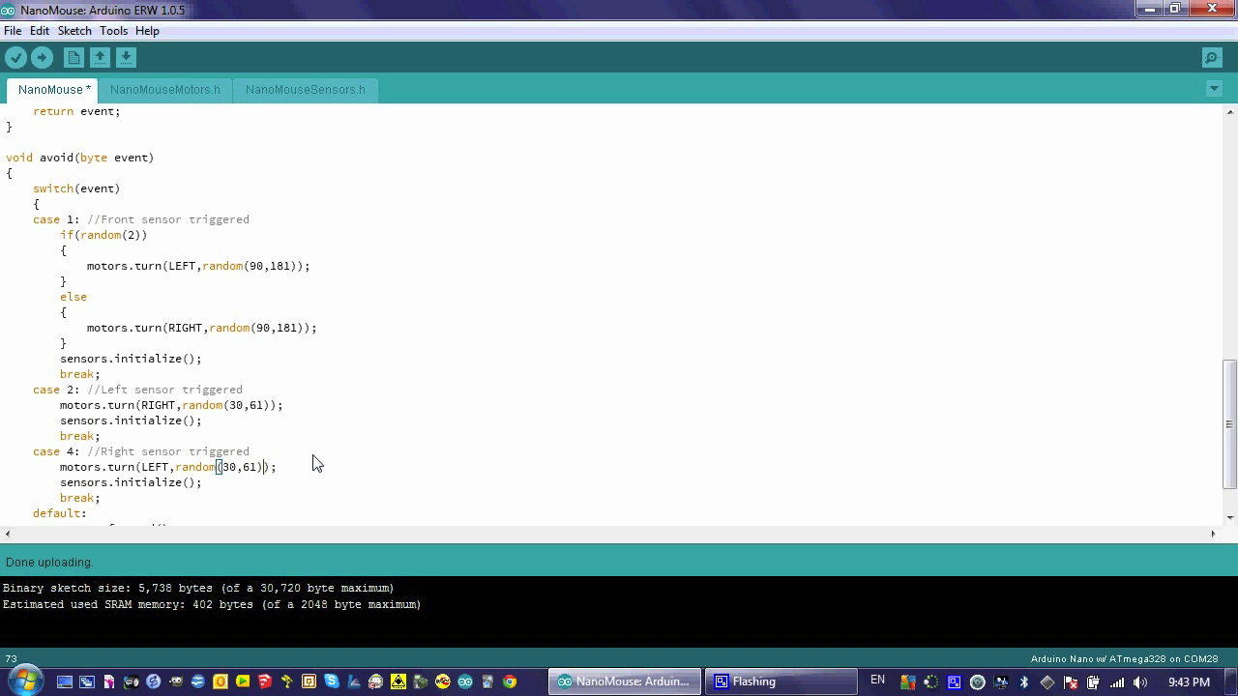